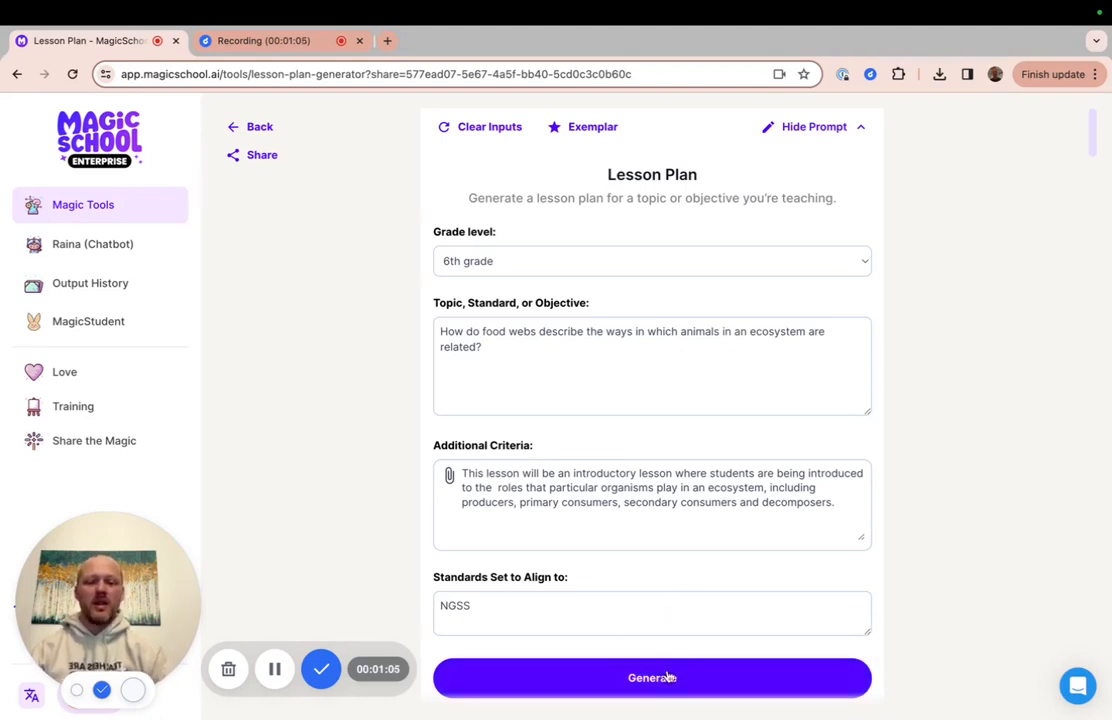
- Generate the 6th-grade food web lesson plan and review its closing, homework and NGSS standards
{"action": "left_click", "coordinate": [651, 677]}
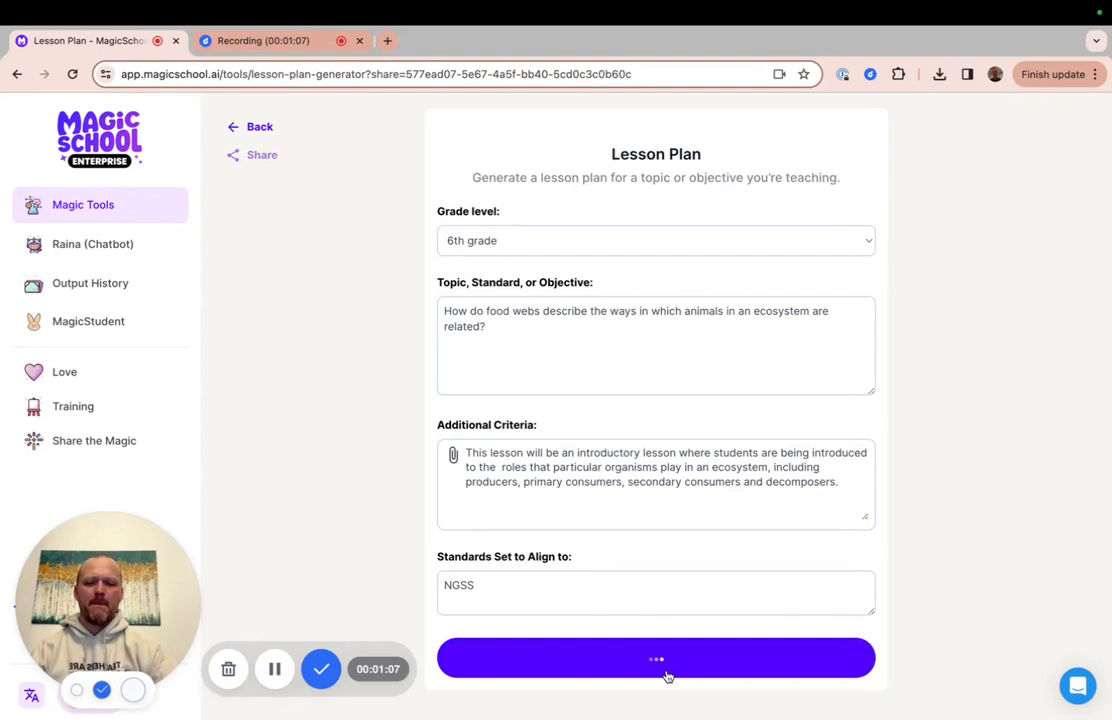
{"action": "left_click", "coordinate": [656, 658]}
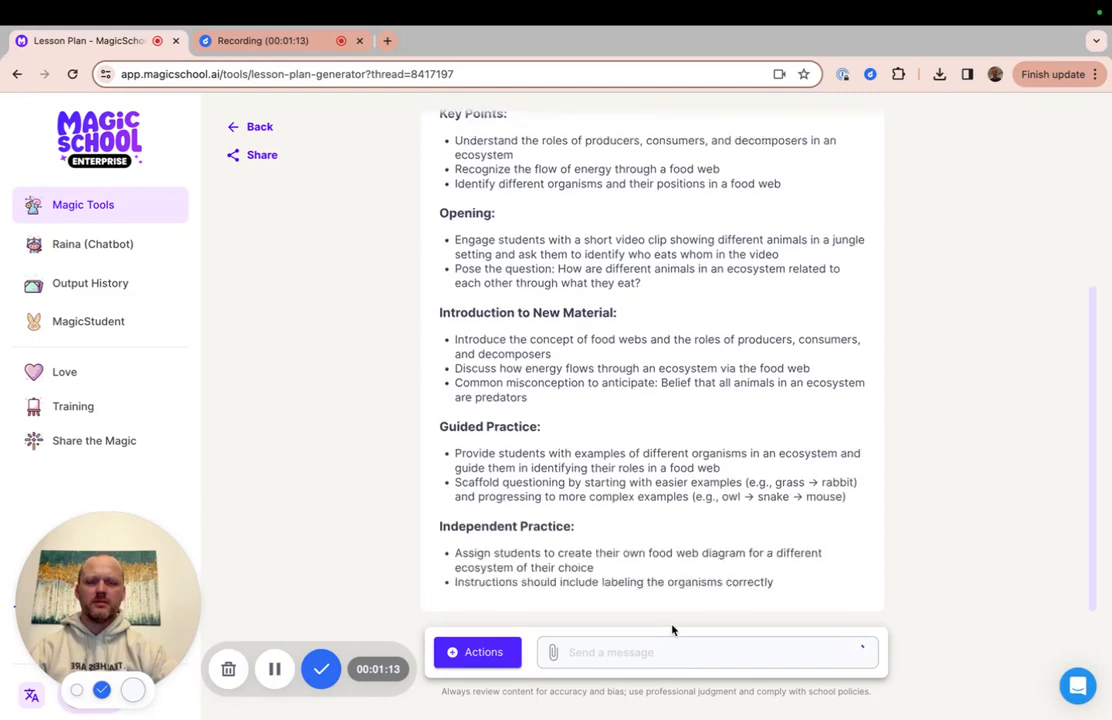
{"action": "scroll", "scroll_direction": "down", "scroll_amount": 3}
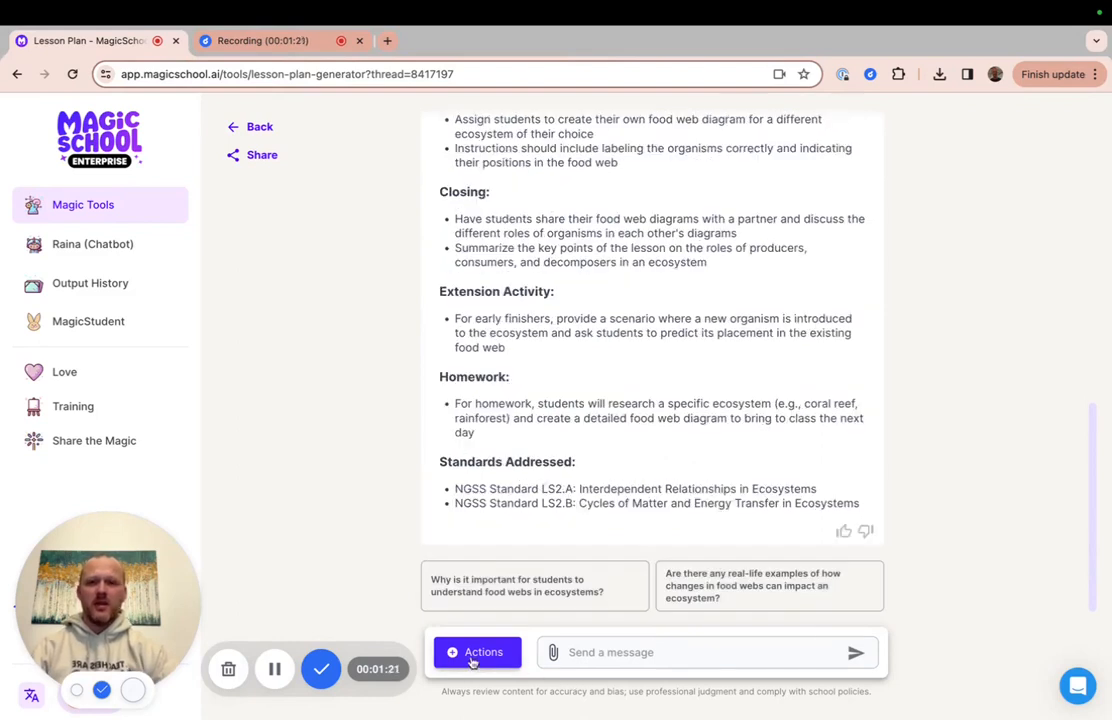
- Add a custom prompt titled 'Mild, Medium, Spicy' requesting three differentiated lesson plan versions
{"action": "left_click", "coordinate": [695, 616]}
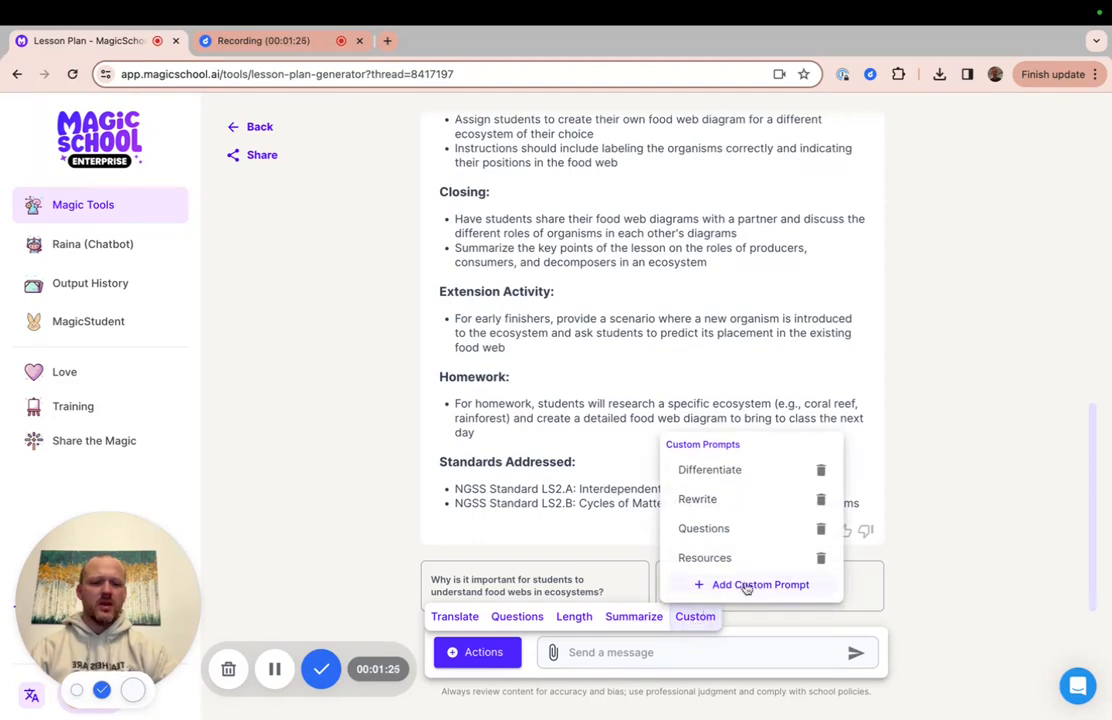
{"action": "left_click", "coordinate": [760, 584]}
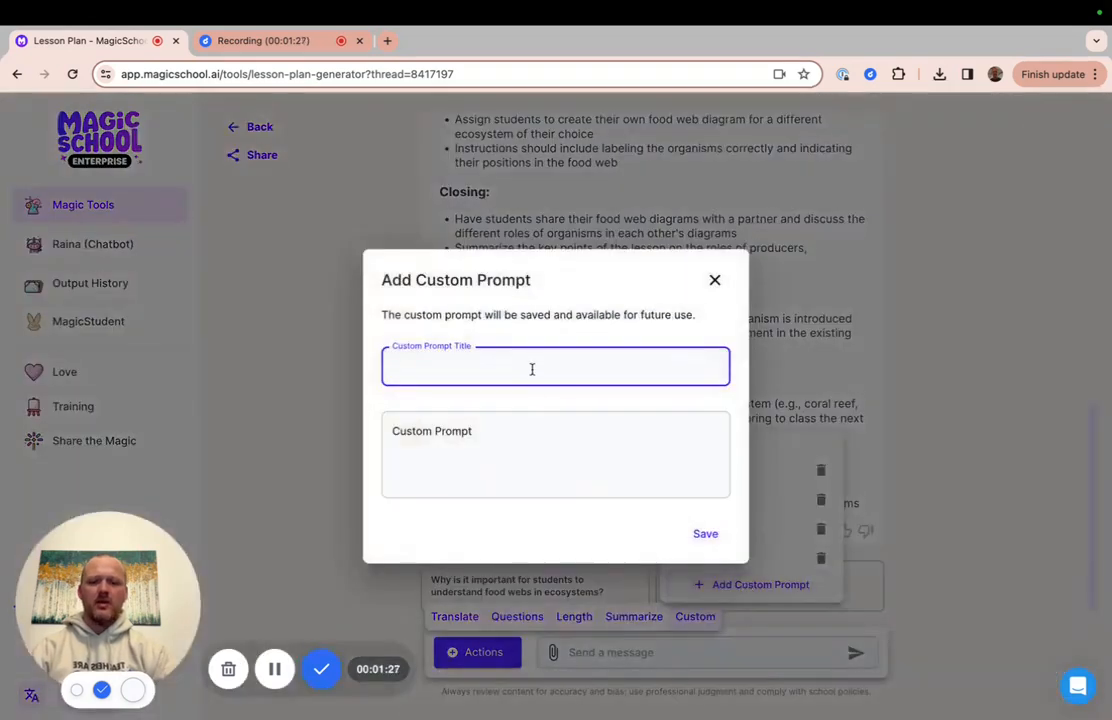
{"action": "type", "text": "Mild"}
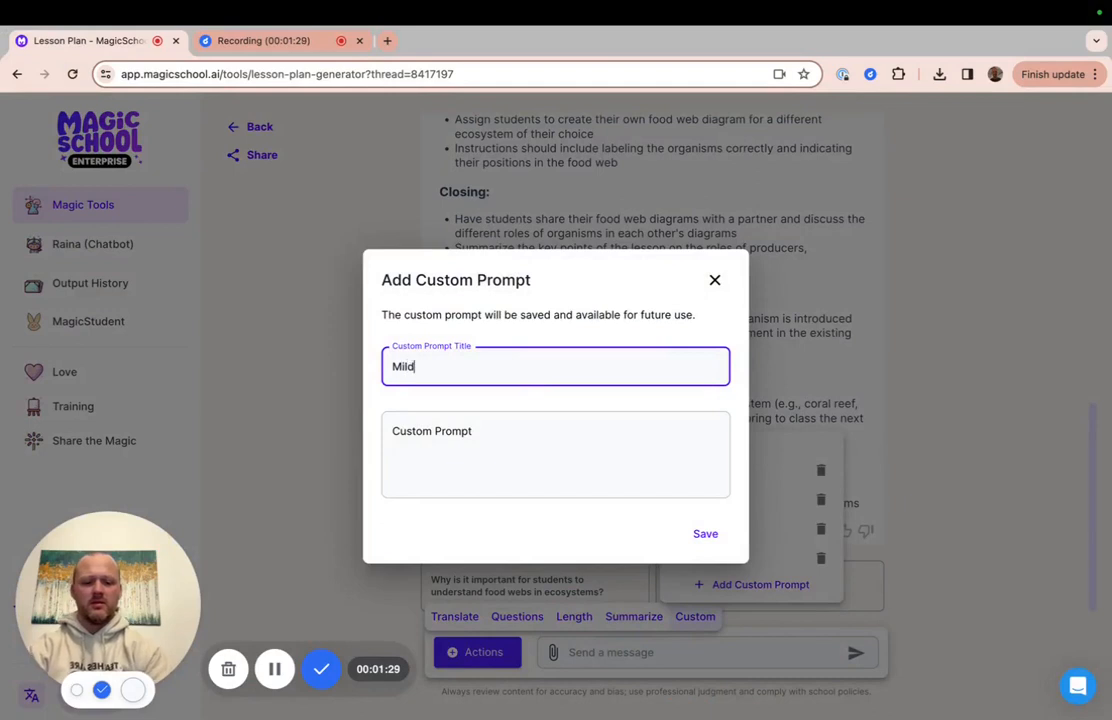
{"action": "type", "text": ", Medium, Spicy"}
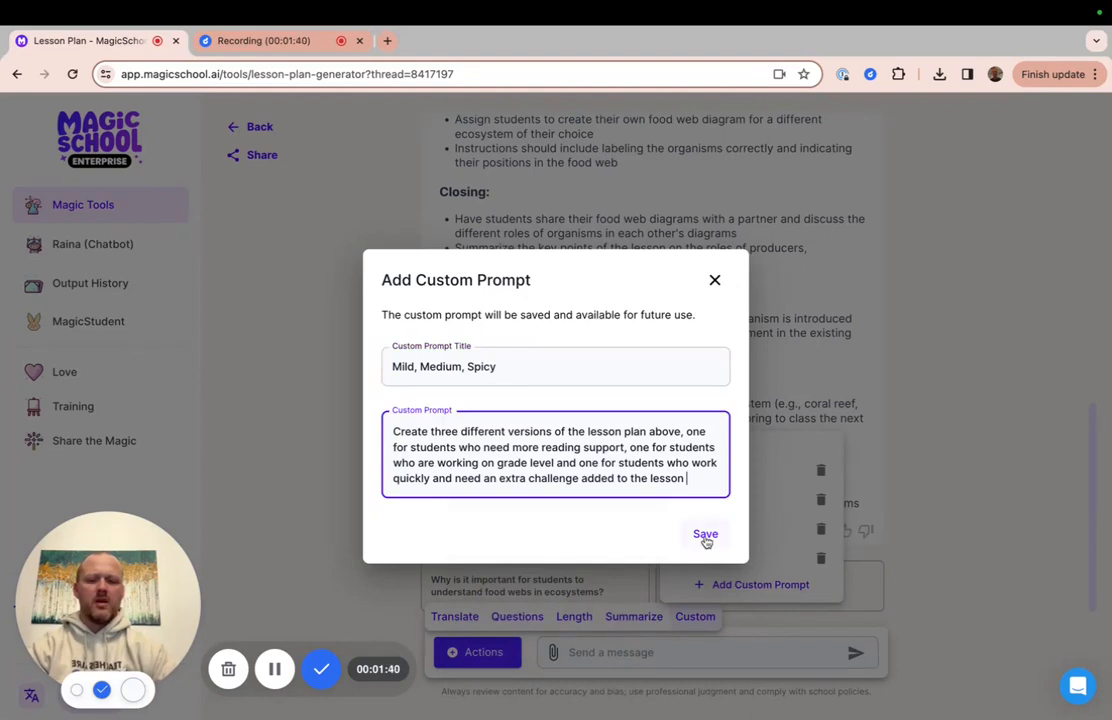
- Save the 'Mild, Medium, Spicy' custom prompt so its request loads into the message box
{"action": "left_click", "coordinate": [705, 534]}
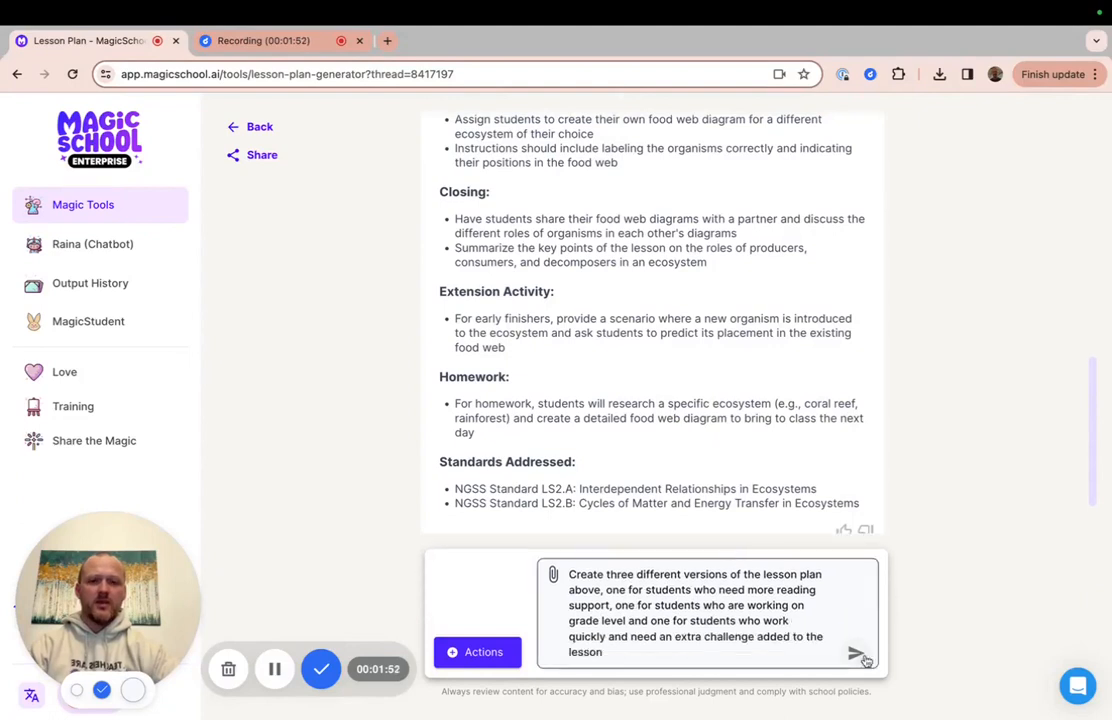
- Send the differentiation request and review the reading-support and grade-level versions
{"action": "left_click", "coordinate": [861, 652]}
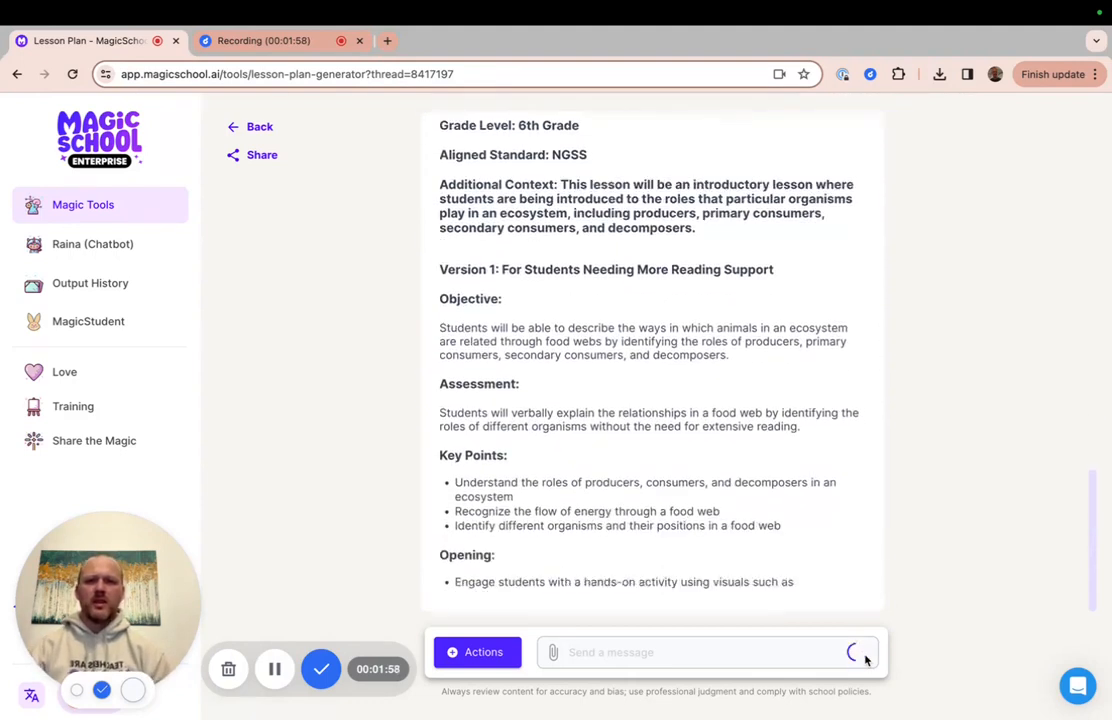
{"action": "scroll", "scroll_direction": "down", "scroll_amount": 3}
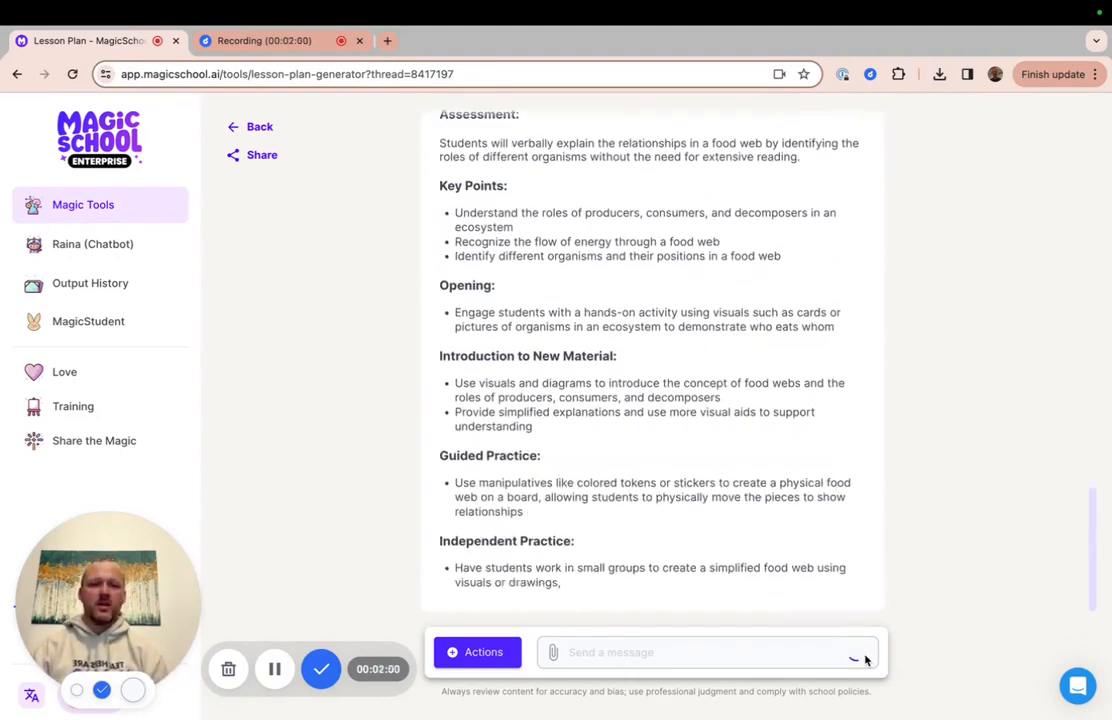
{"action": "scroll", "scroll_direction": "down", "scroll_amount": 3}
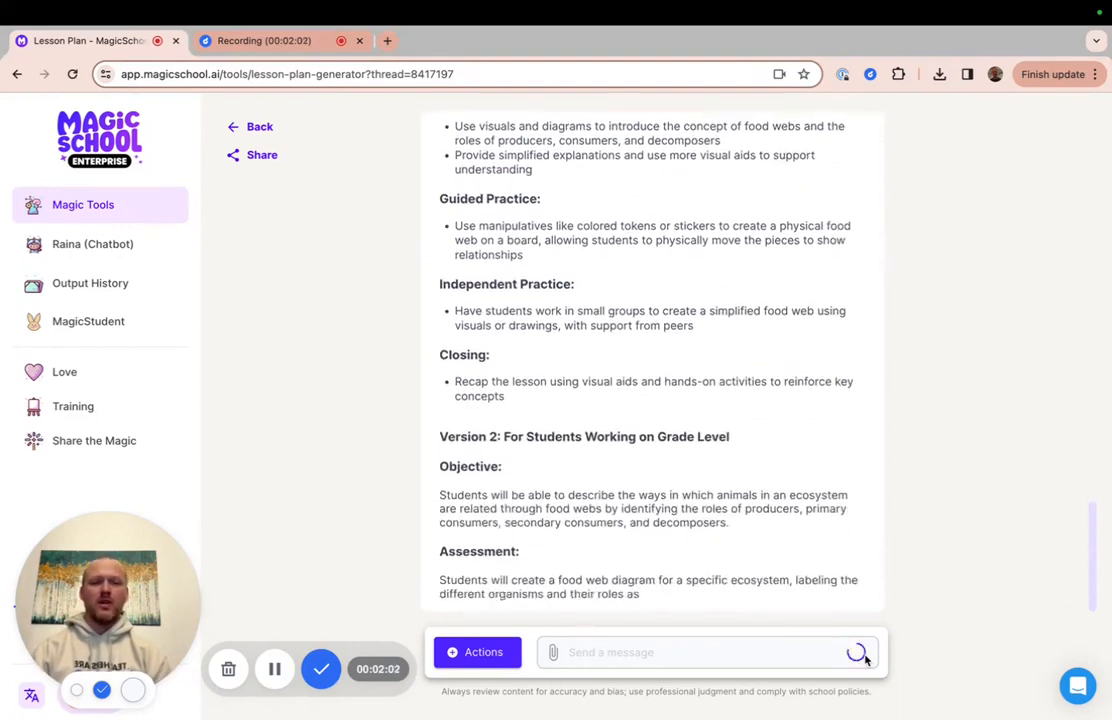
{"action": "scroll", "scroll_direction": "down", "scroll_amount": 3}
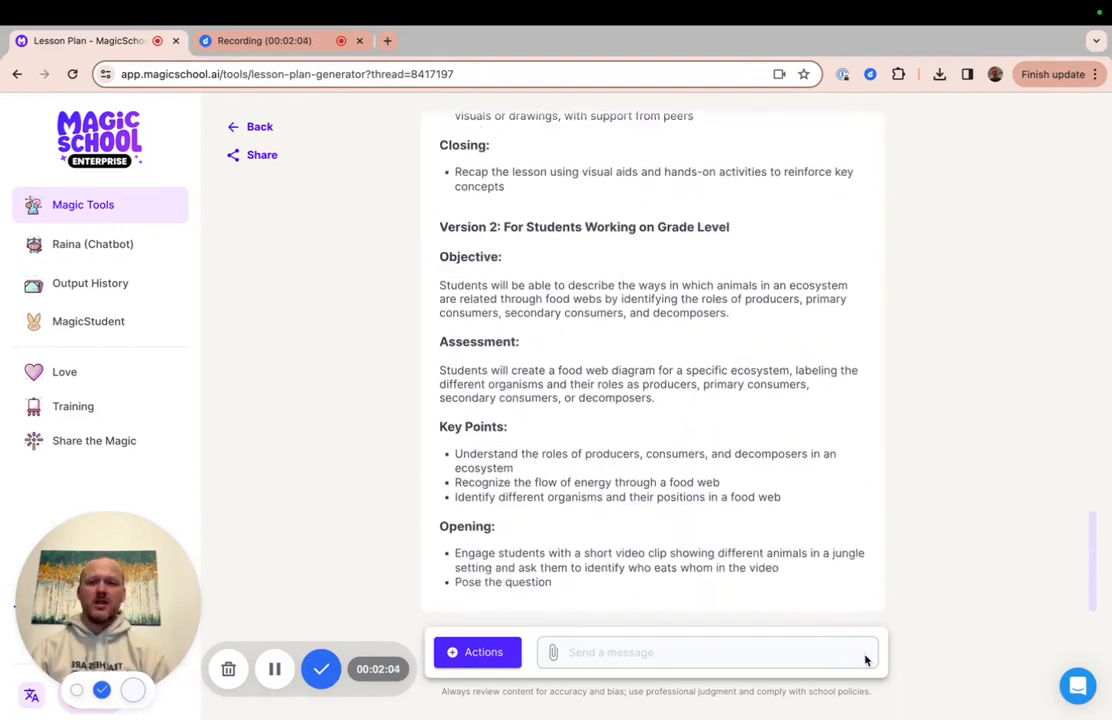